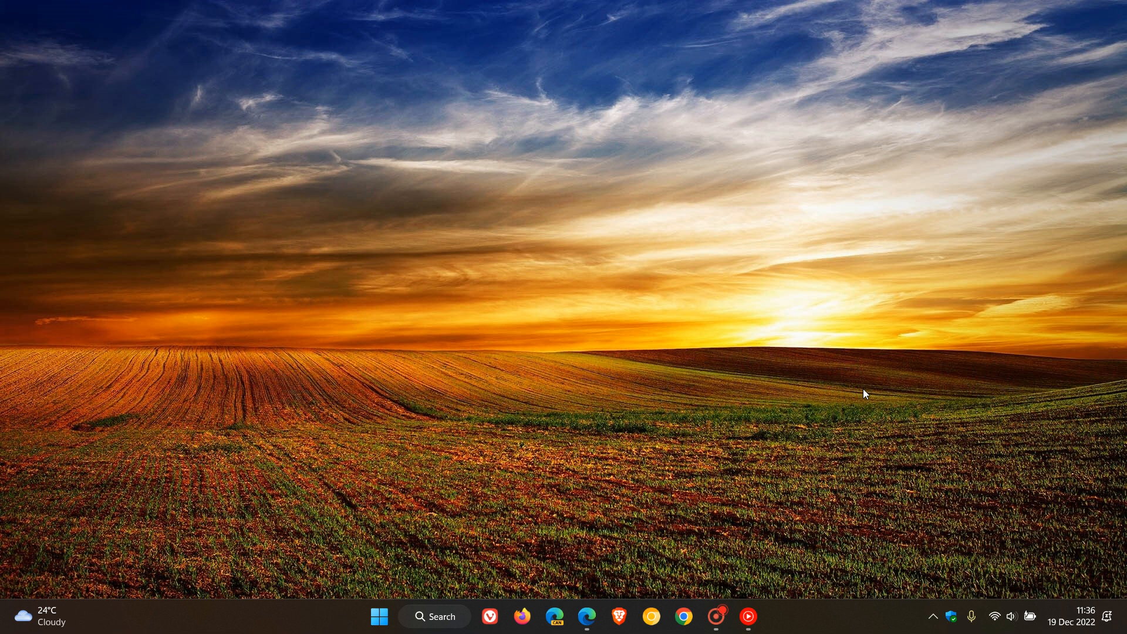
mouse_move(896, 352)
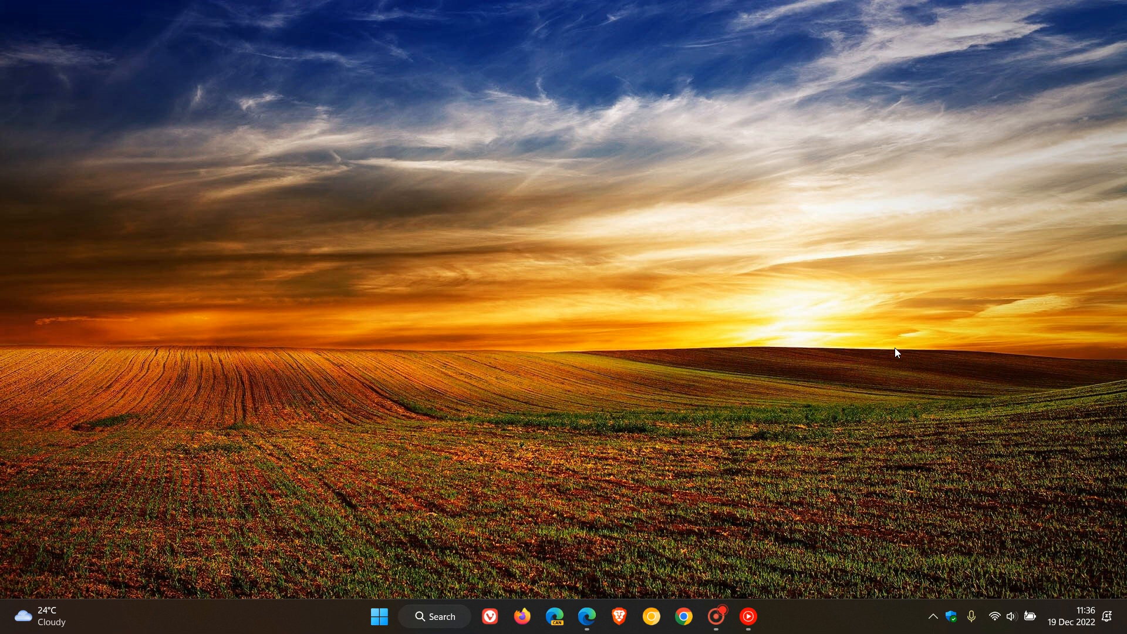
mouse_move(780, 351)
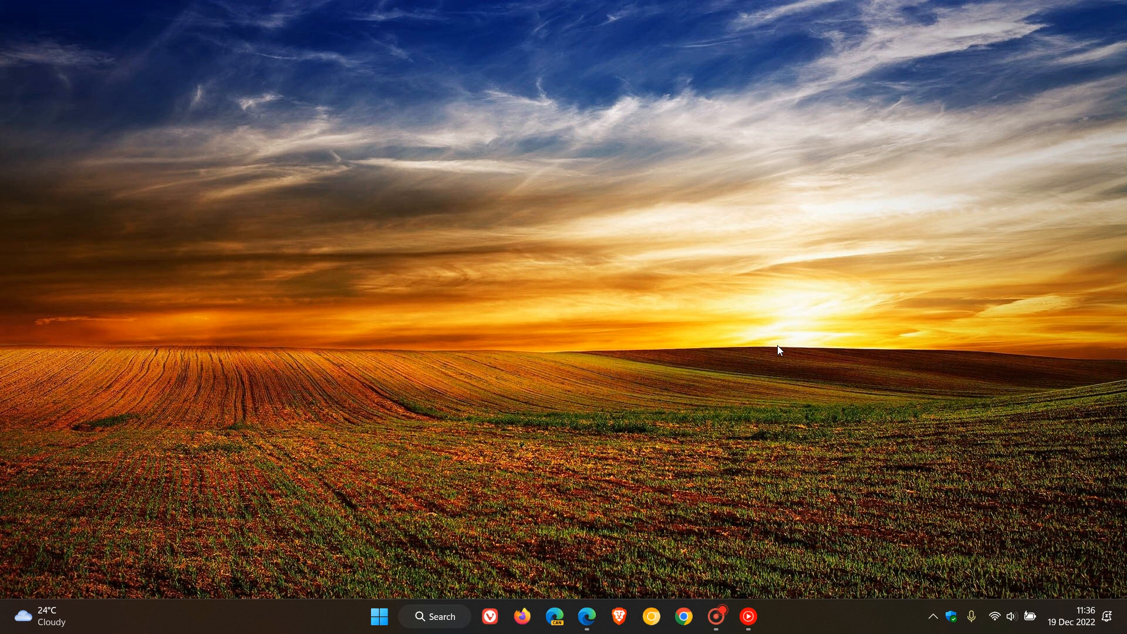
mouse_move(782, 335)
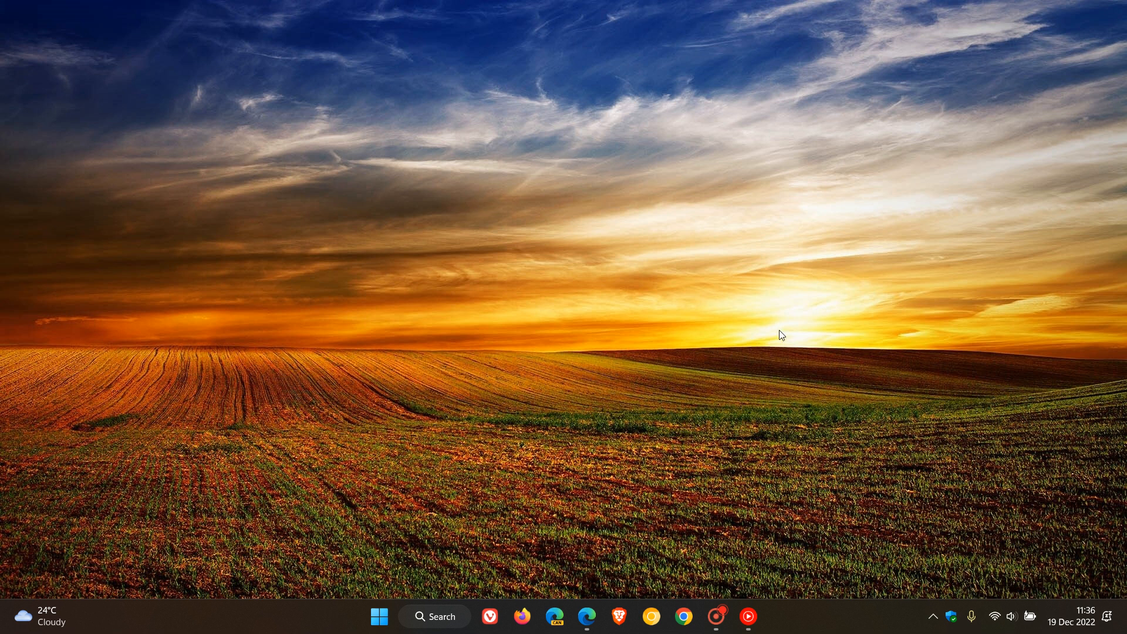
mouse_move(748, 390)
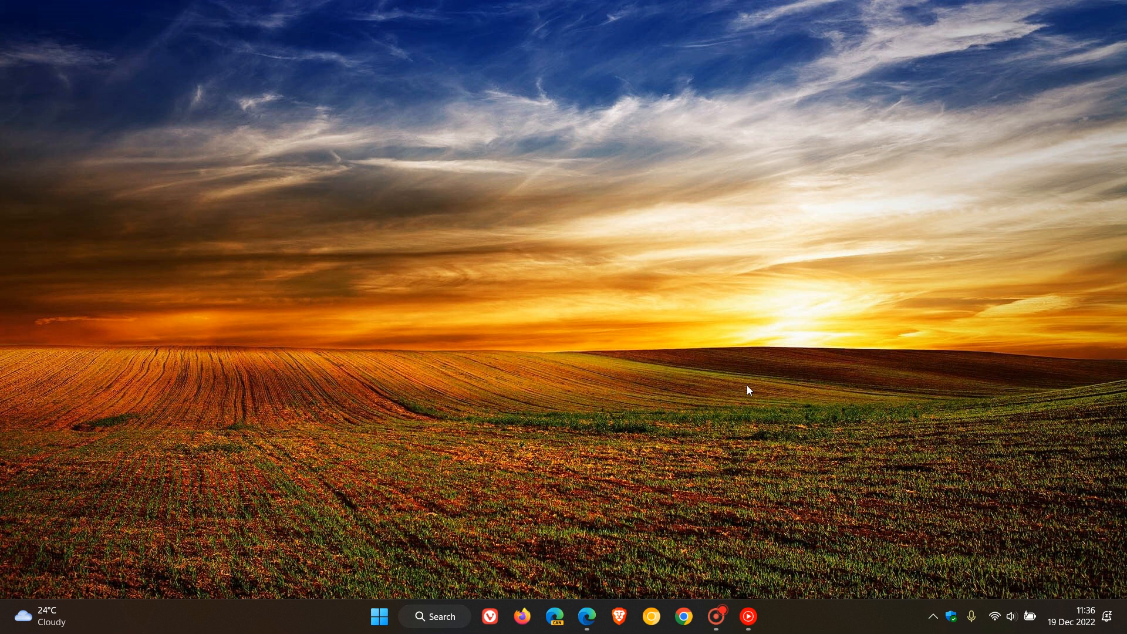
mouse_move(769, 321)
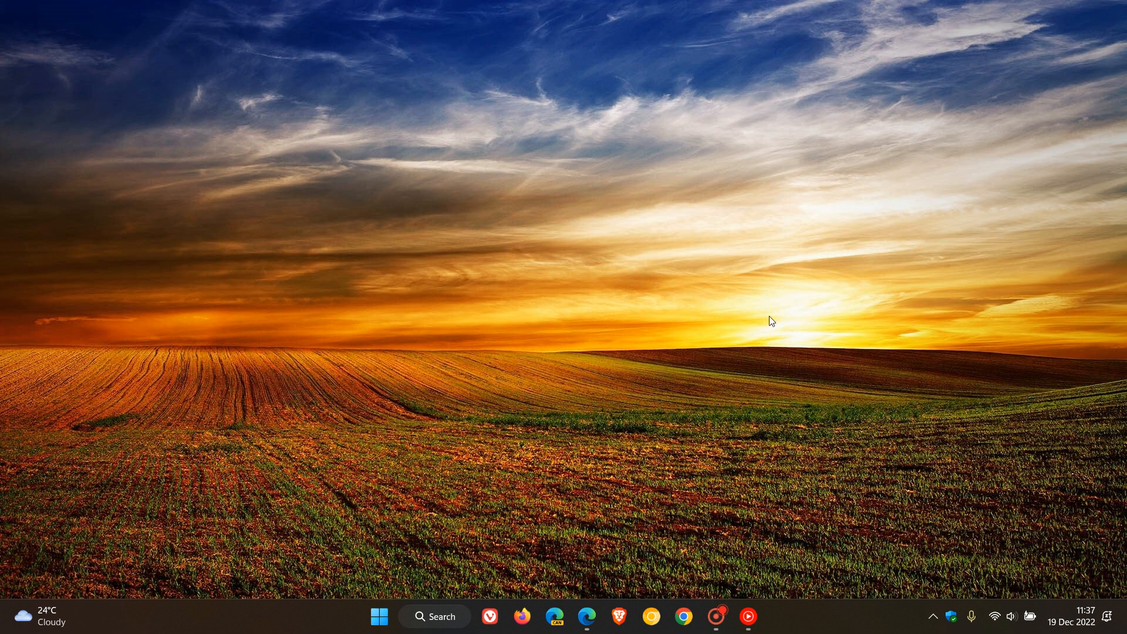
mouse_move(684, 416)
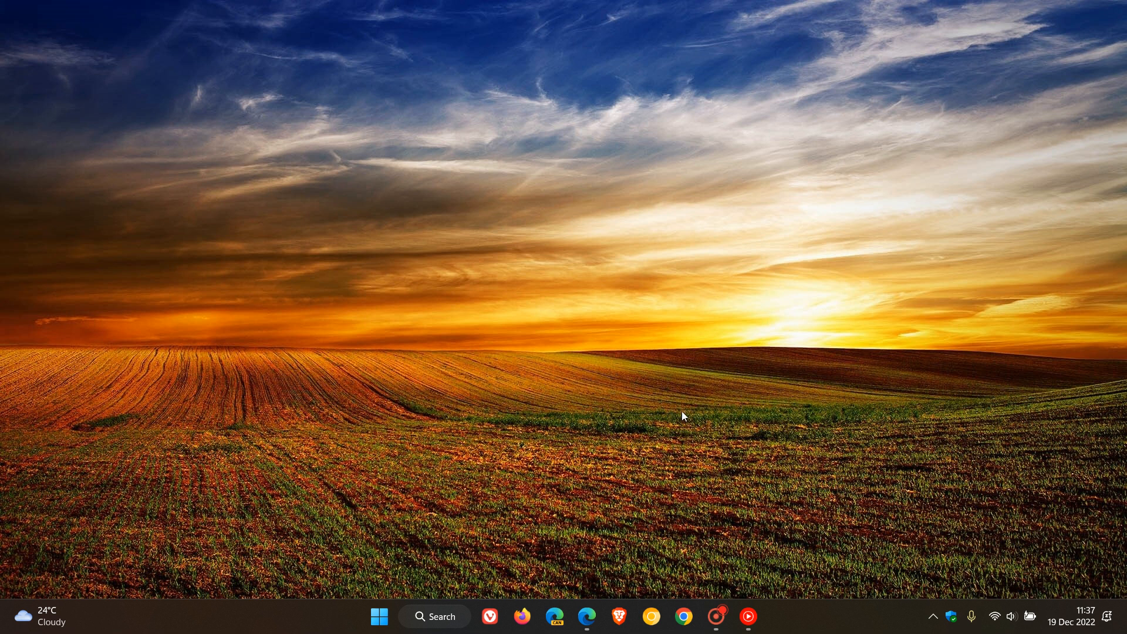
Show the WSA 2211 Android 13 announcement and its What's New list in Edge.
left_click(588, 617)
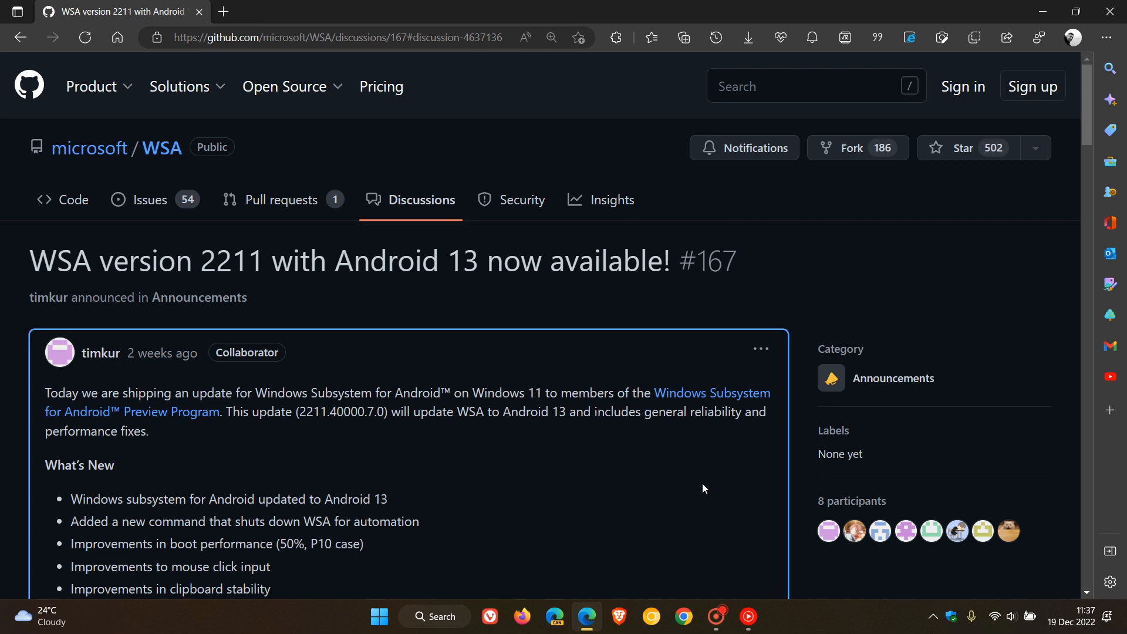
mouse_move(698, 485)
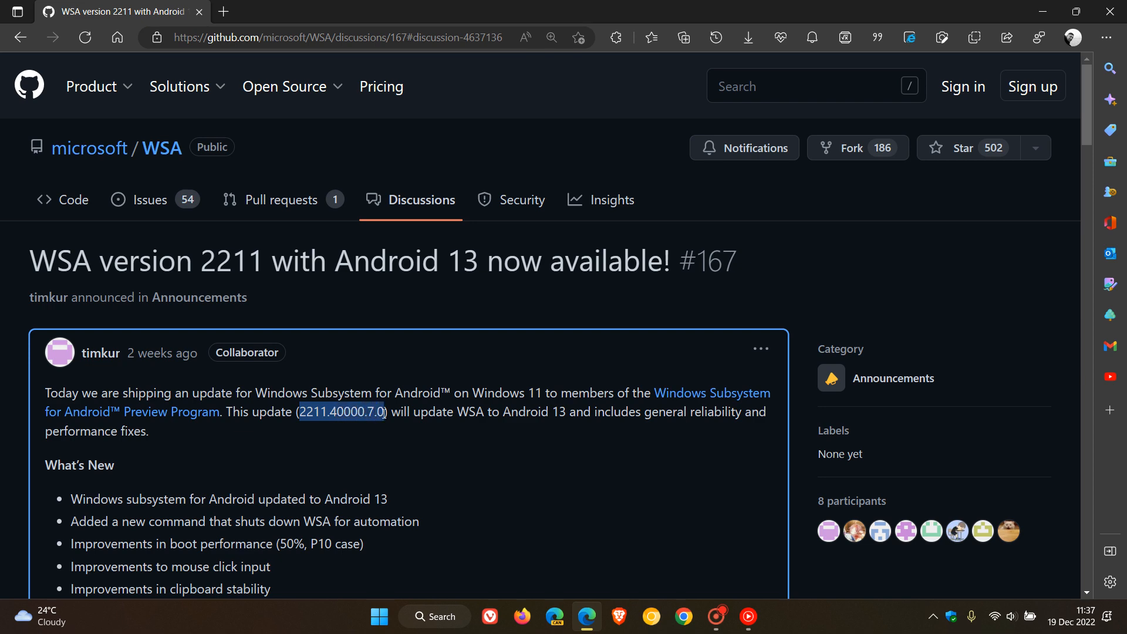
scroll("down", 3)
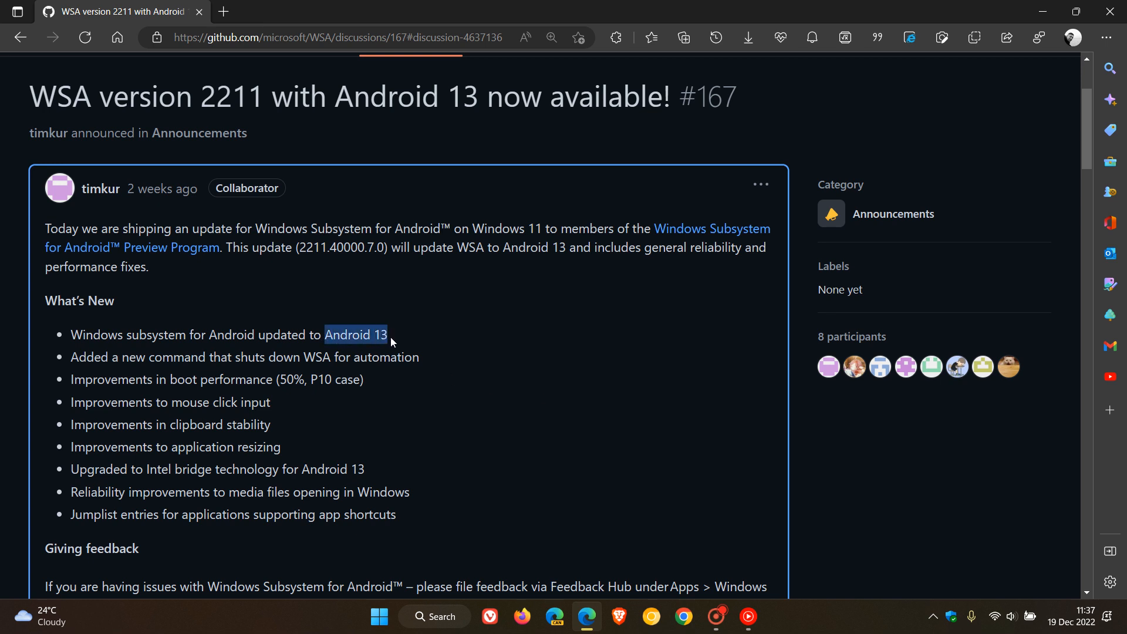
mouse_move(594, 390)
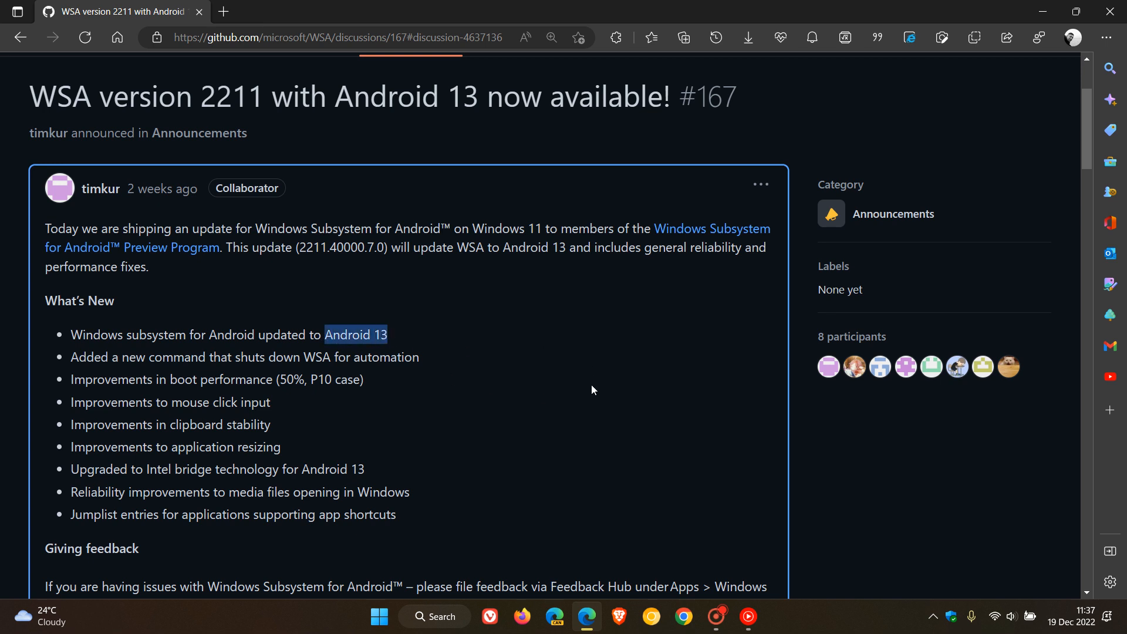
left_click(424, 429)
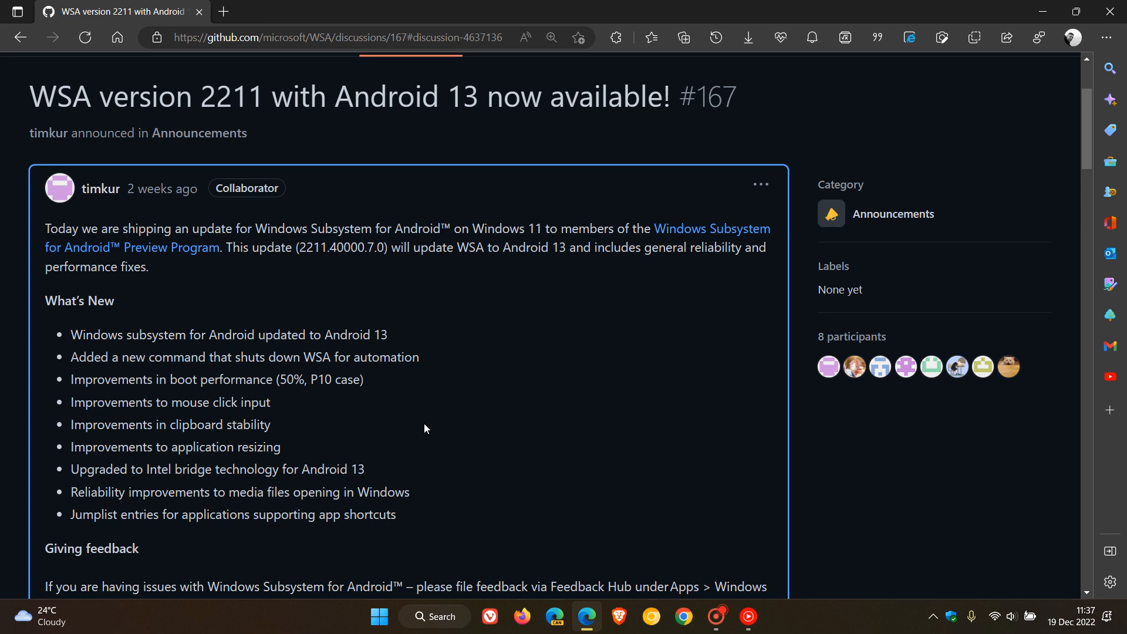
mouse_move(454, 368)
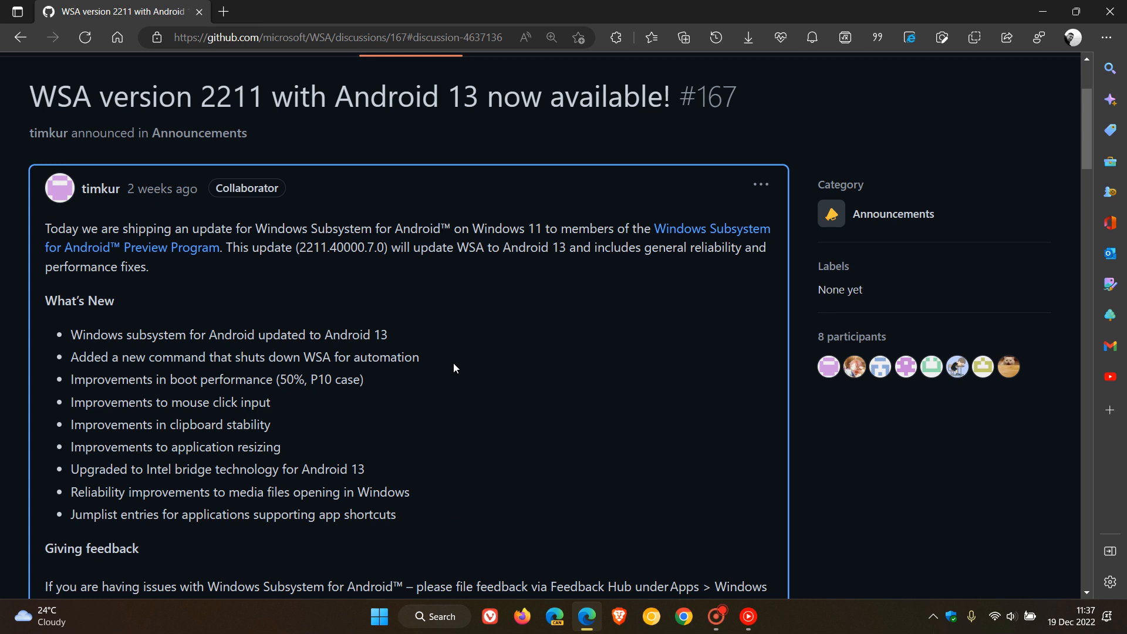
mouse_move(451, 362)
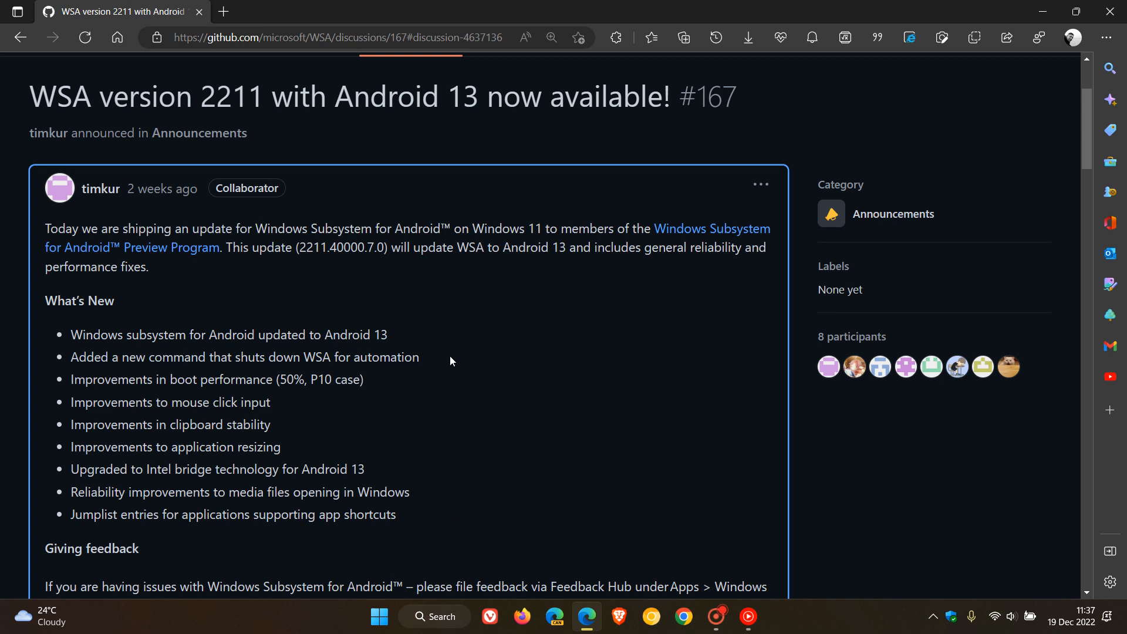
mouse_move(428, 394)
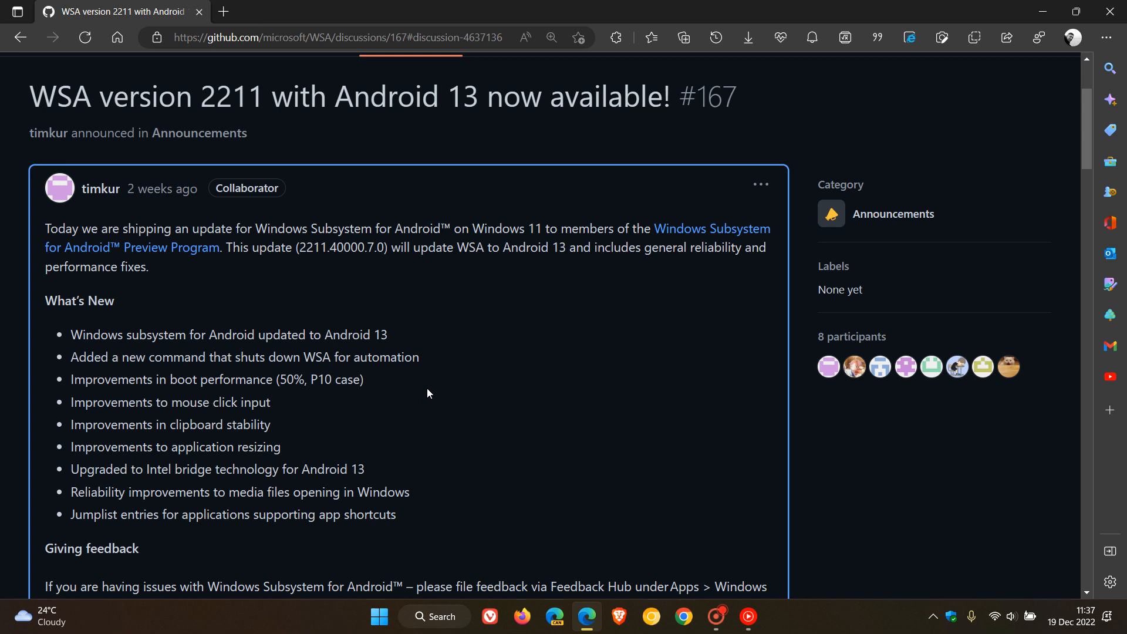
mouse_move(400, 387)
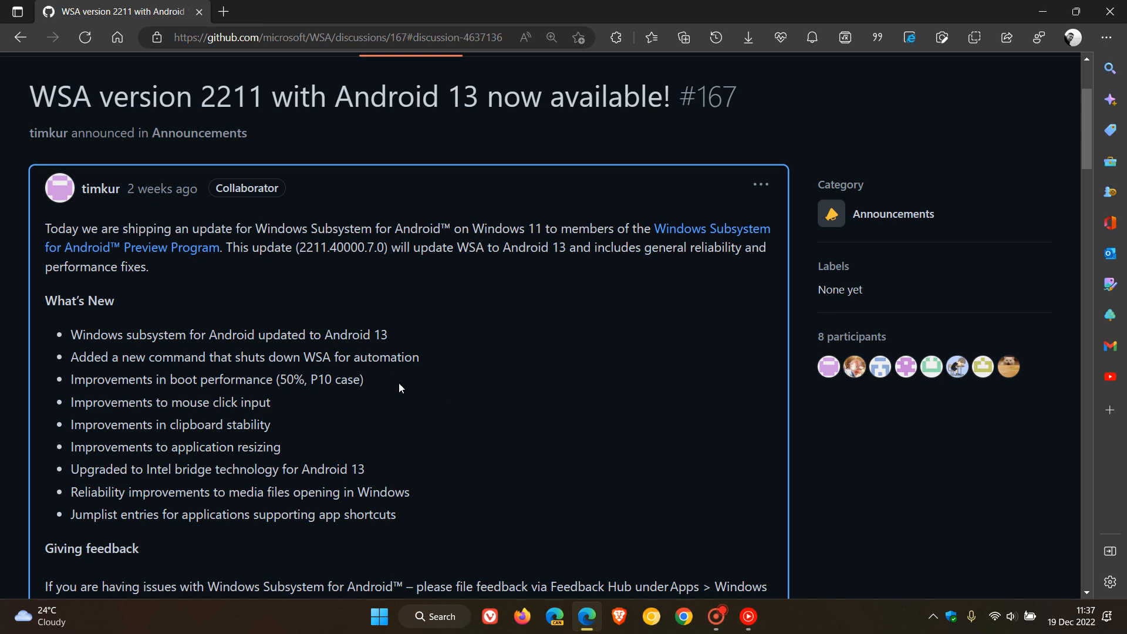
mouse_move(412, 393)
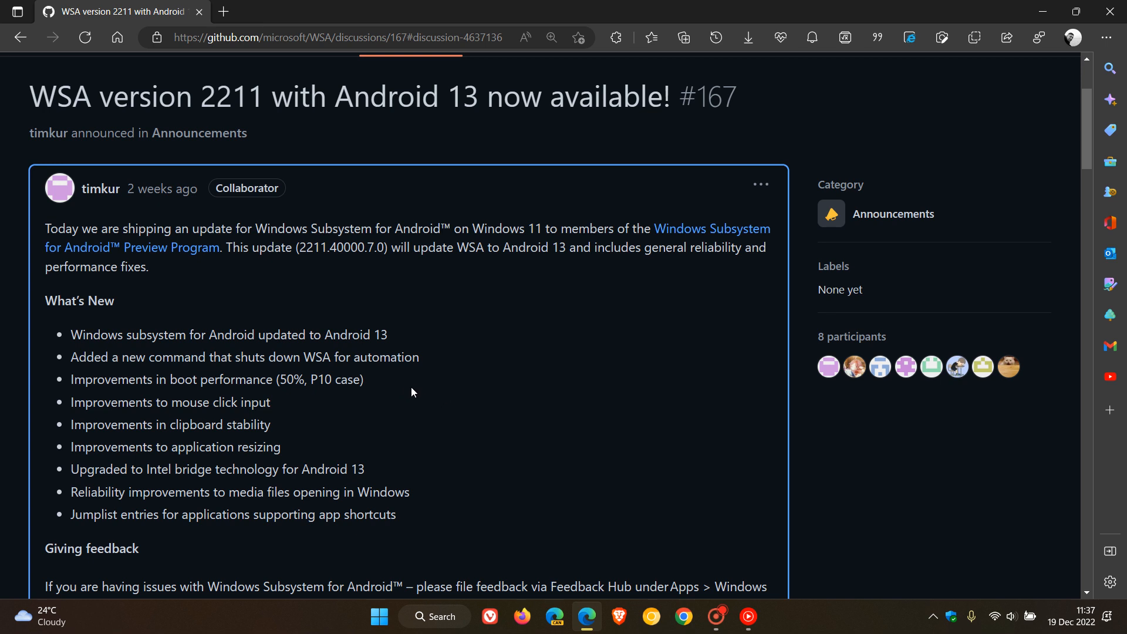
mouse_move(324, 411)
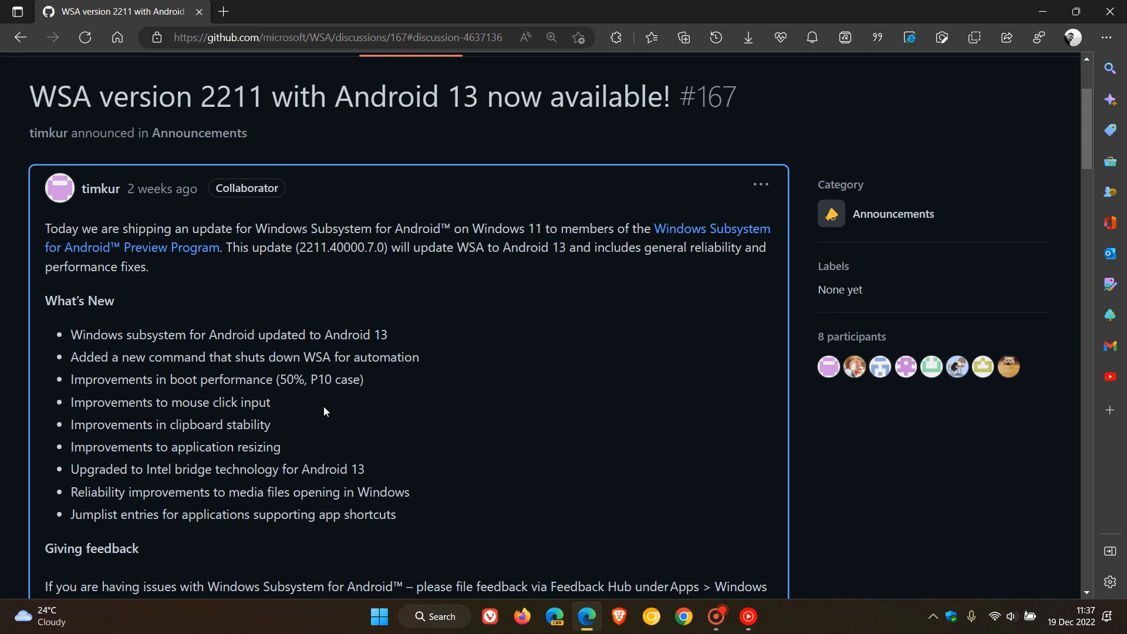
mouse_move(312, 429)
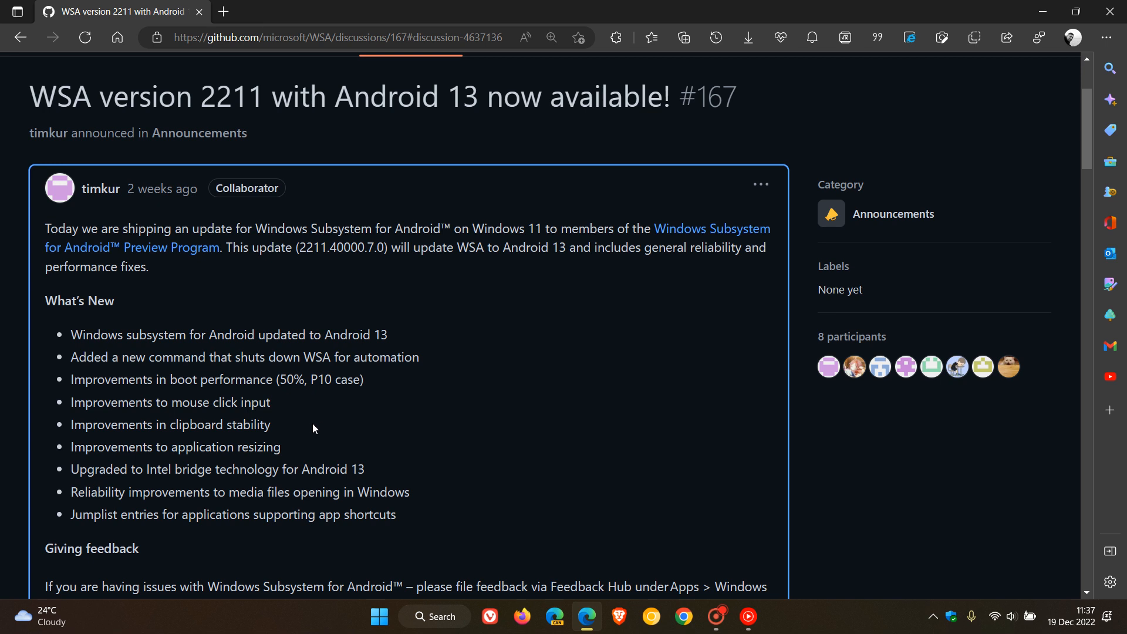
mouse_move(319, 451)
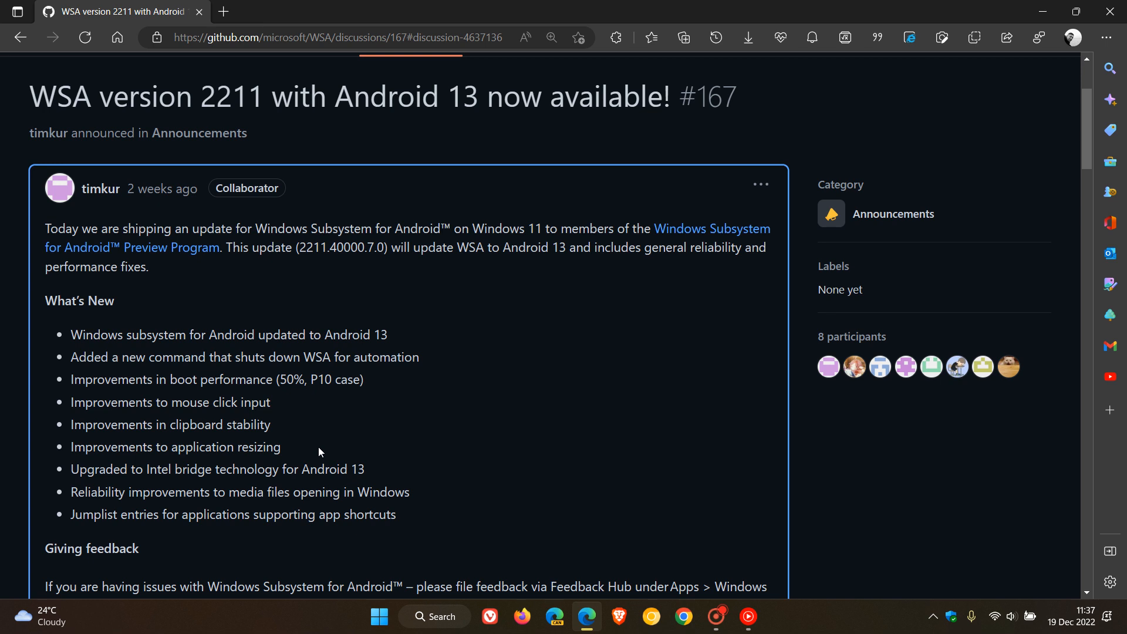
mouse_move(422, 472)
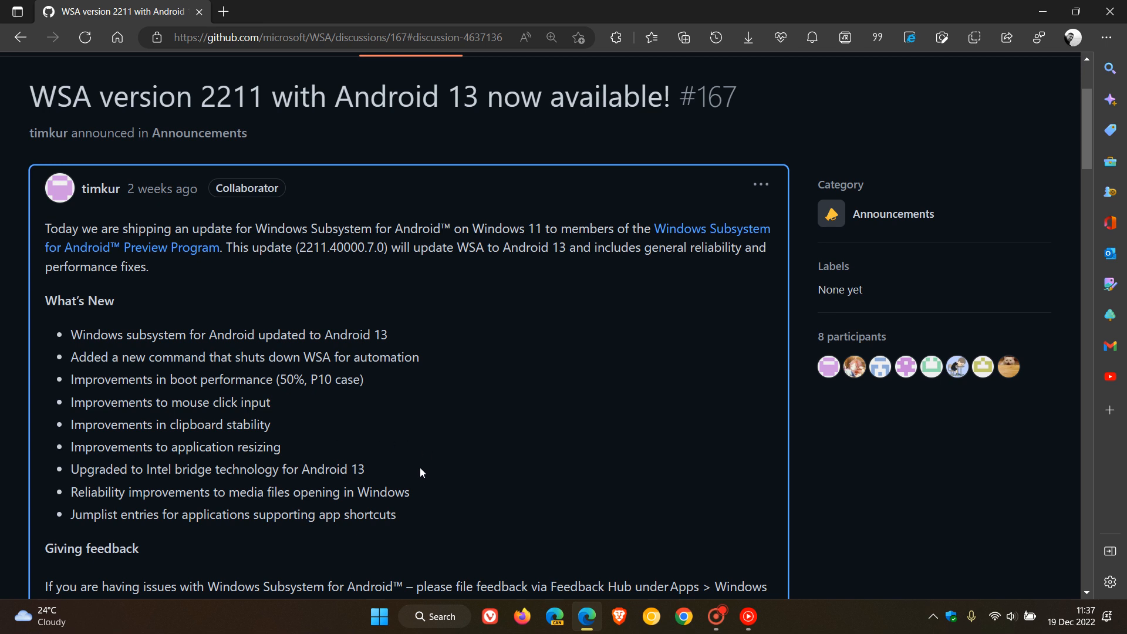
mouse_move(408, 470)
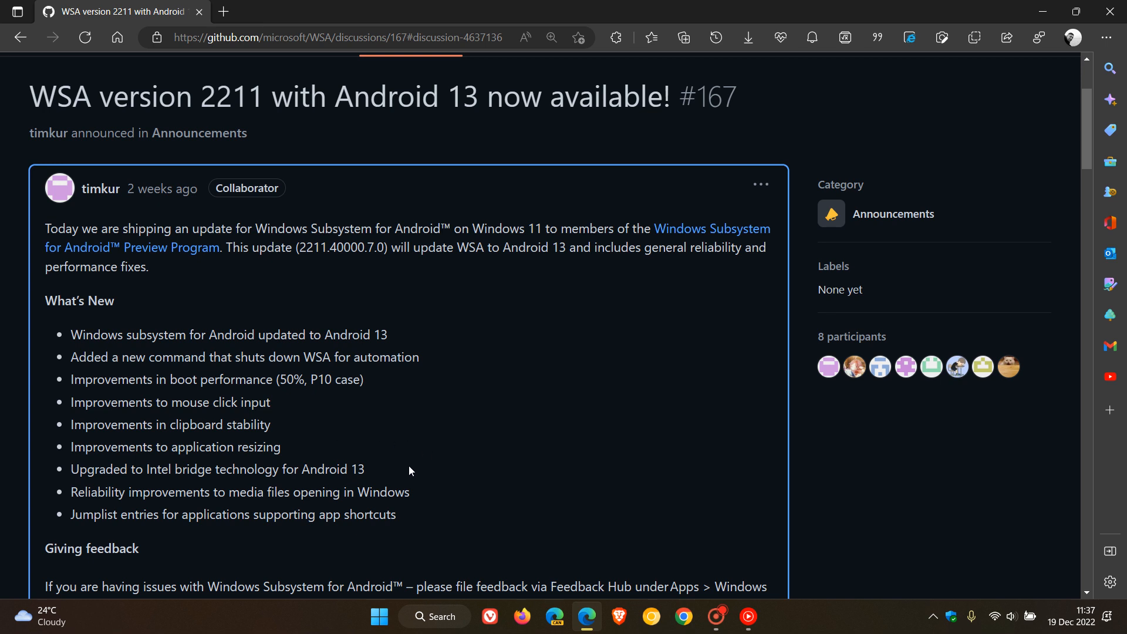
mouse_move(396, 340)
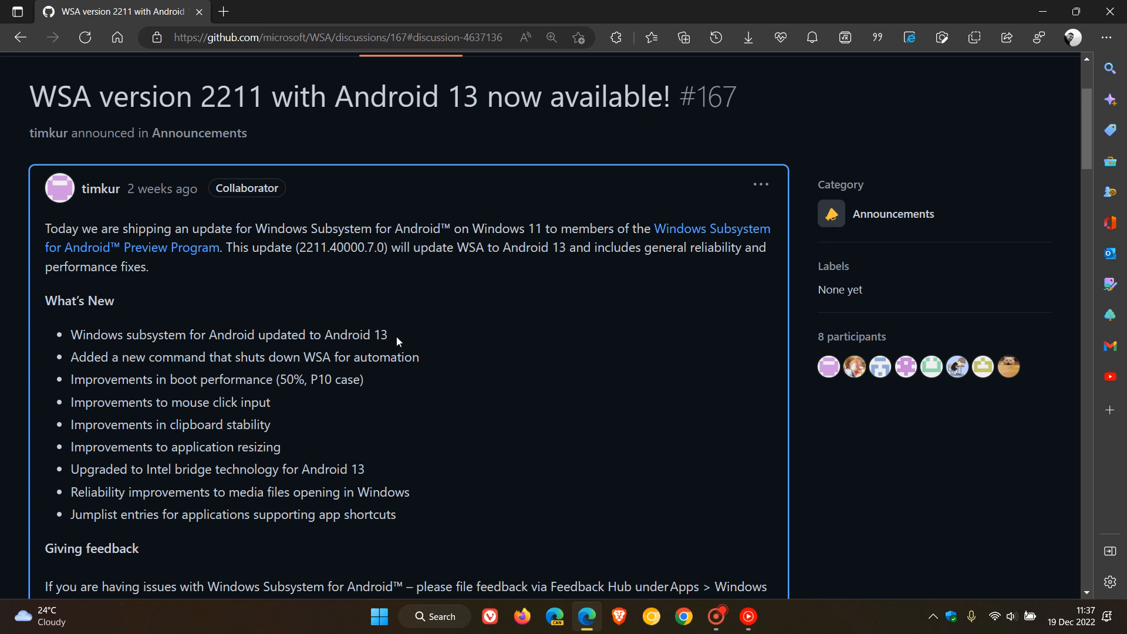
mouse_move(471, 508)
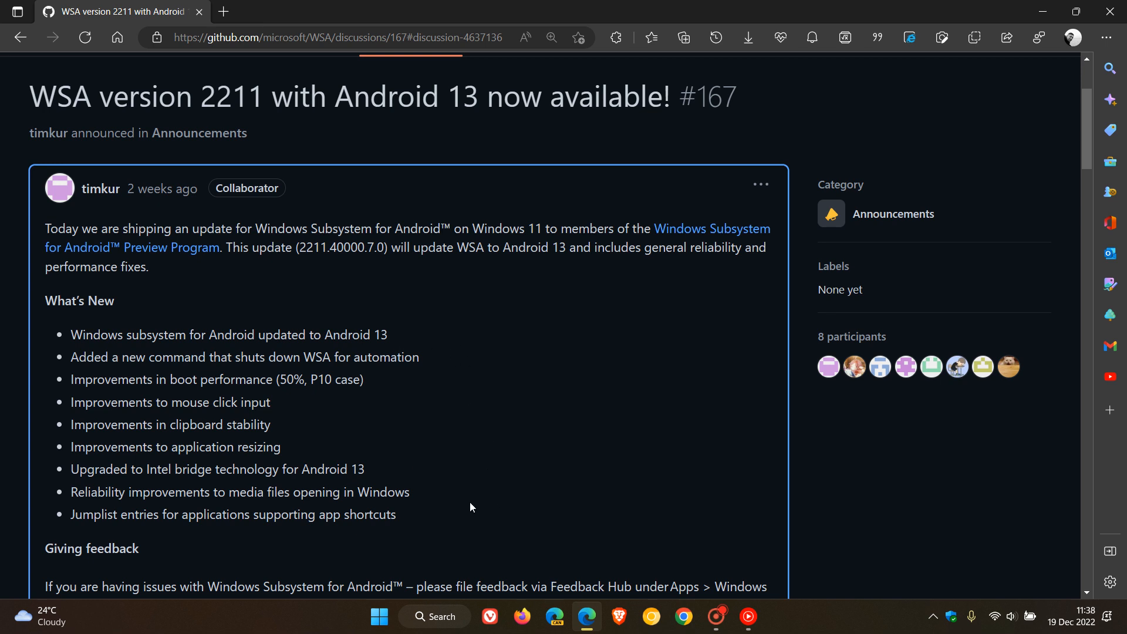
mouse_move(447, 496)
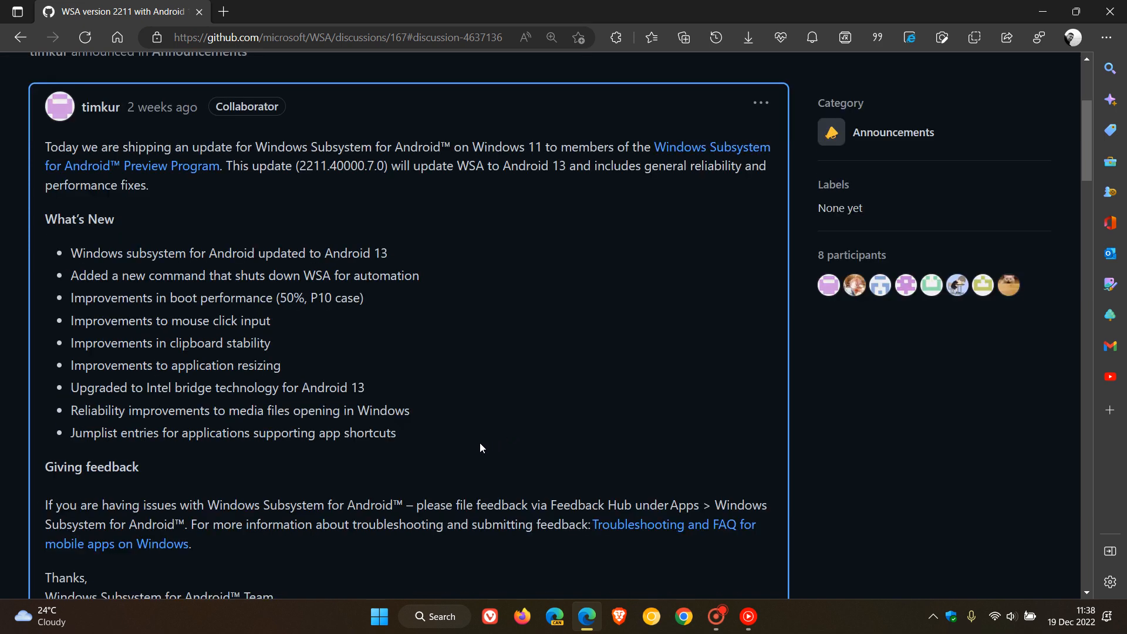
mouse_move(431, 448)
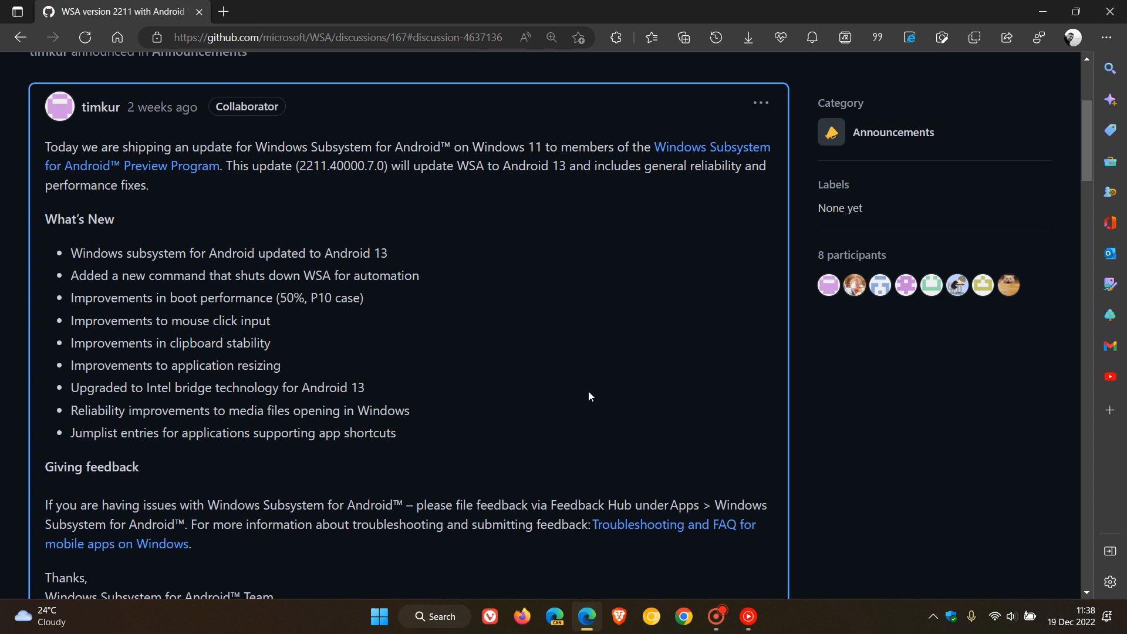
mouse_move(415, 502)
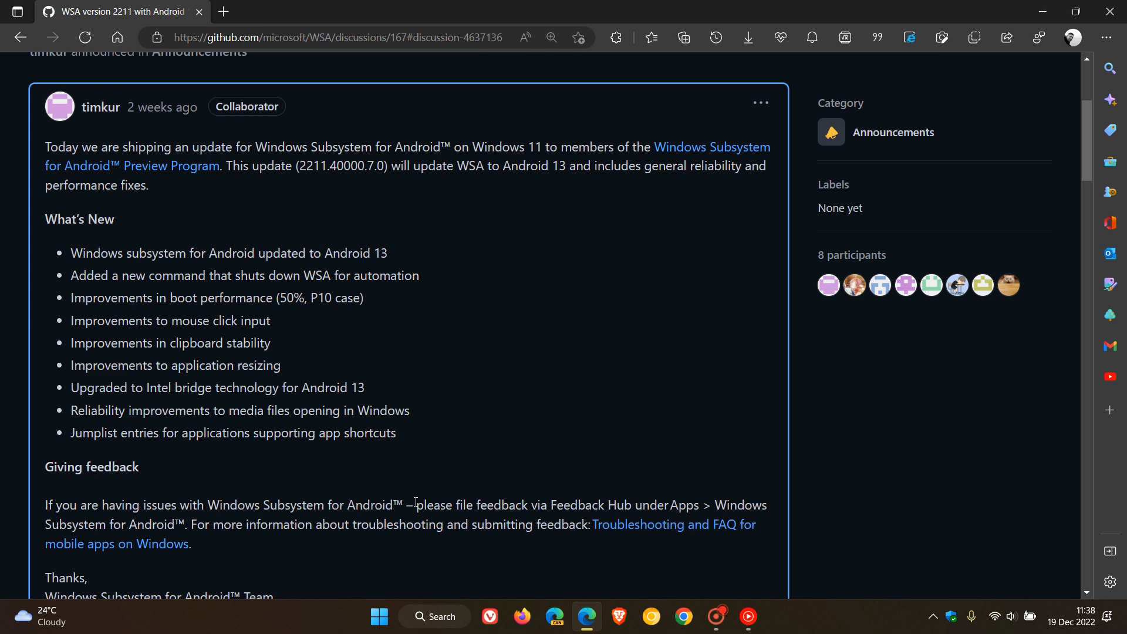
left_click_drag(415, 505, 647, 505)
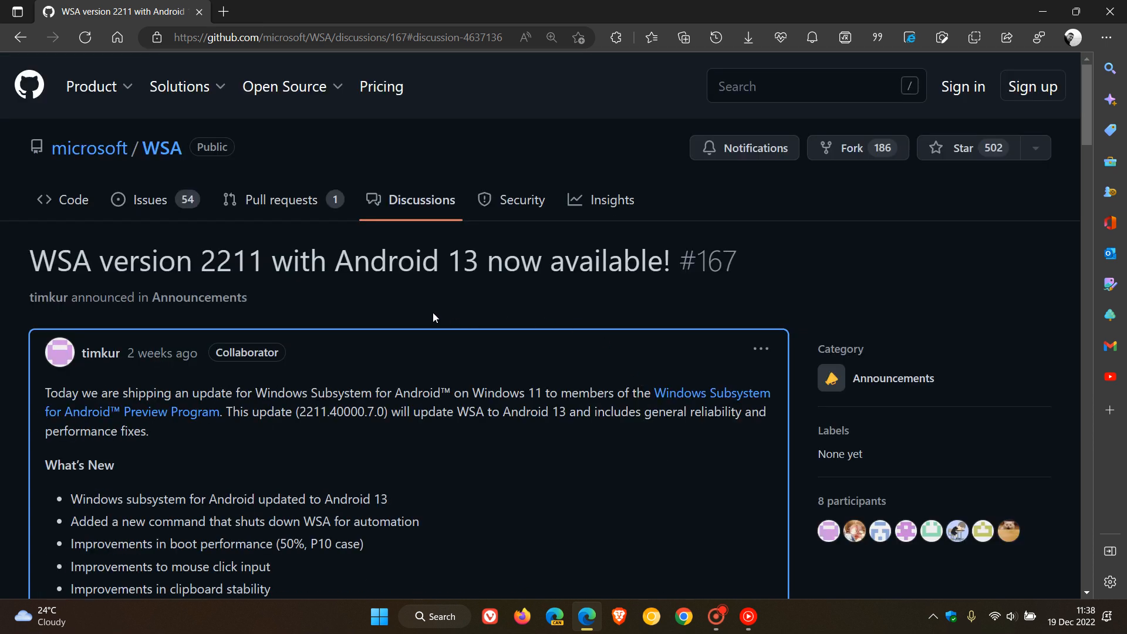
mouse_move(902, 257)
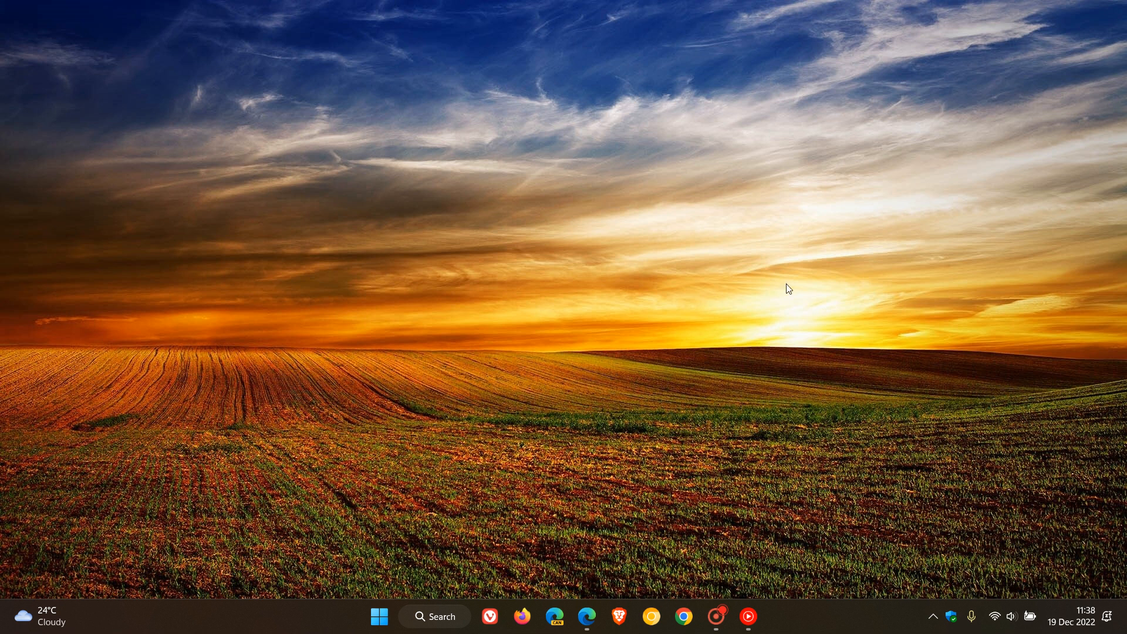
mouse_move(754, 283)
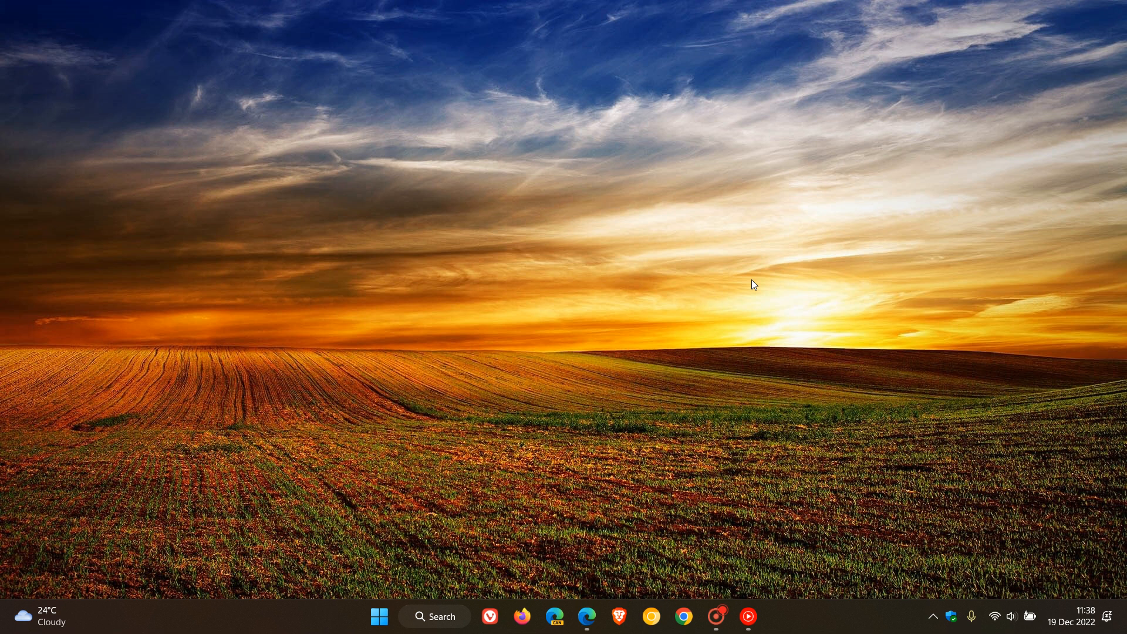
mouse_move(645, 366)
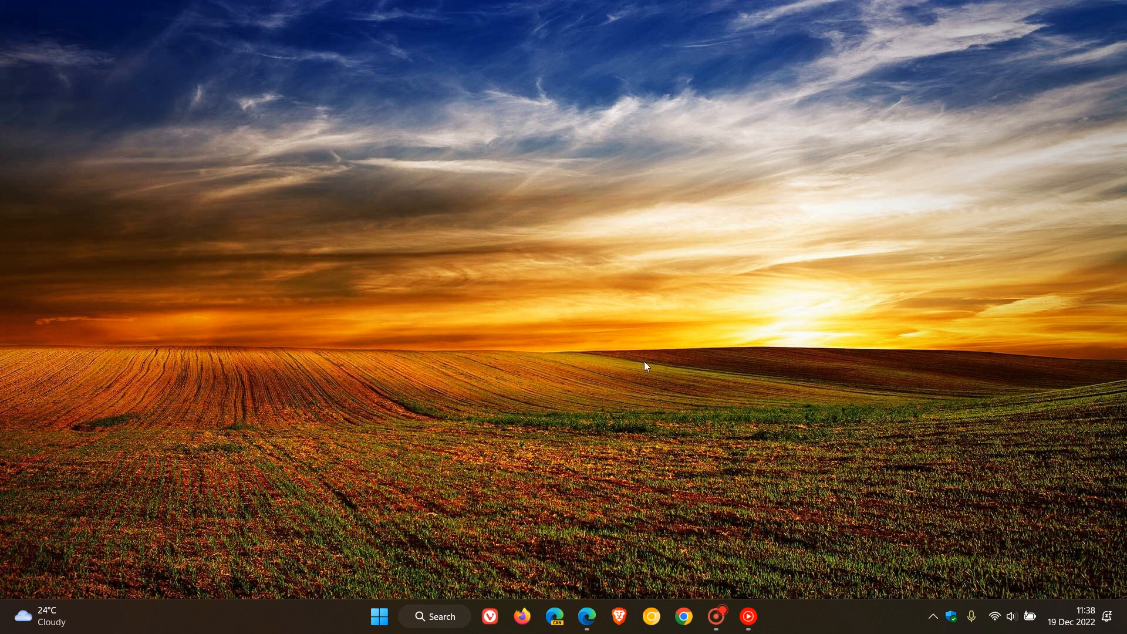
mouse_move(730, 309)
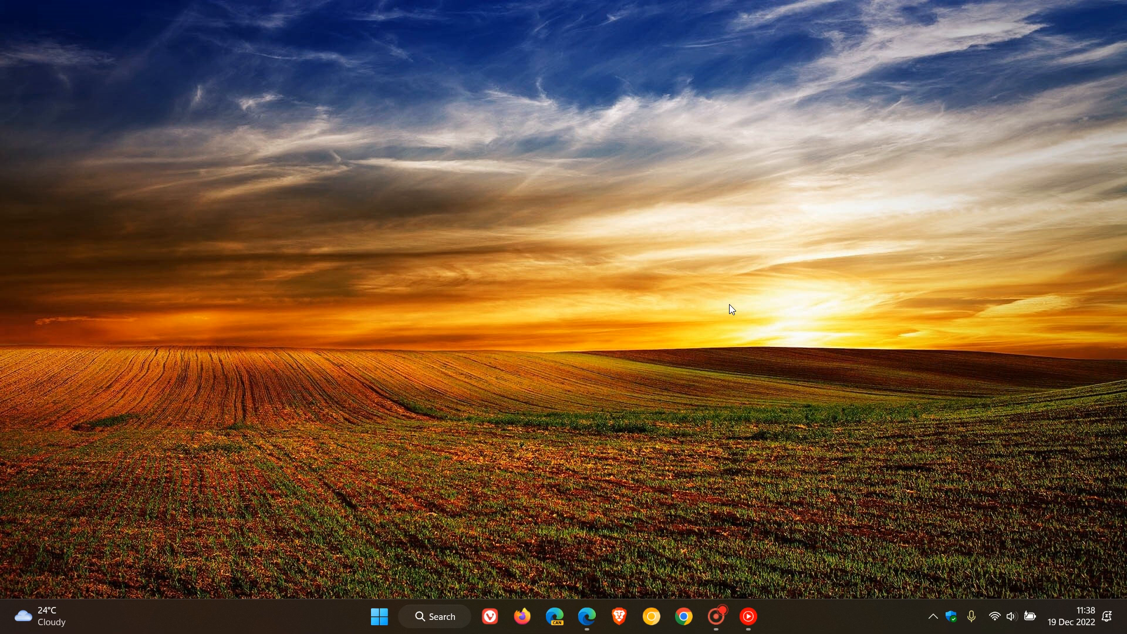
mouse_move(826, 386)
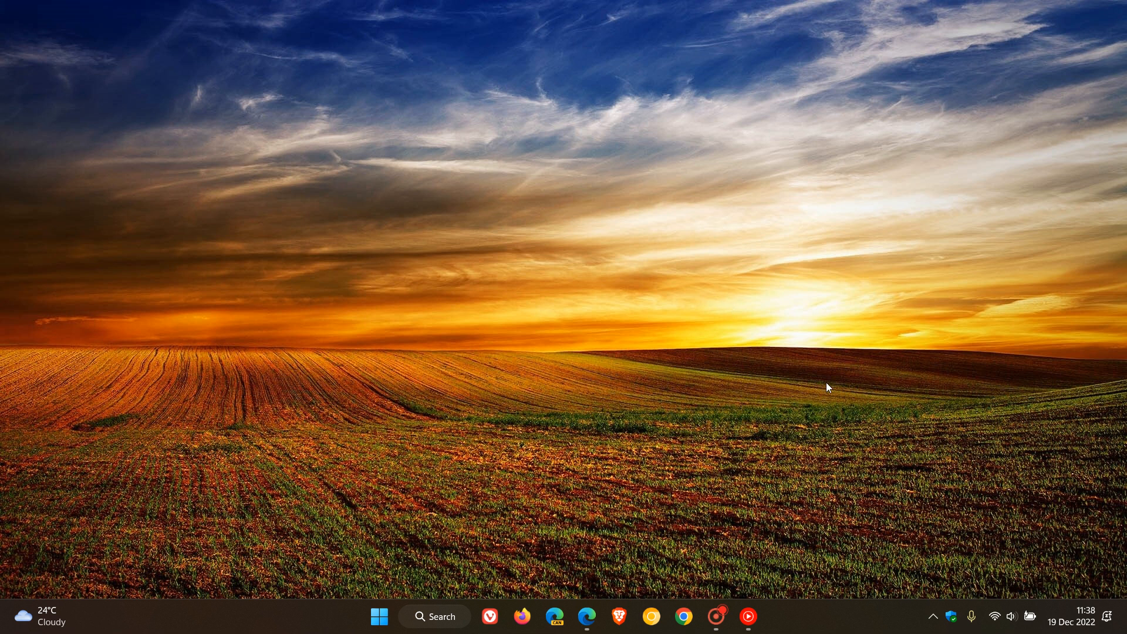